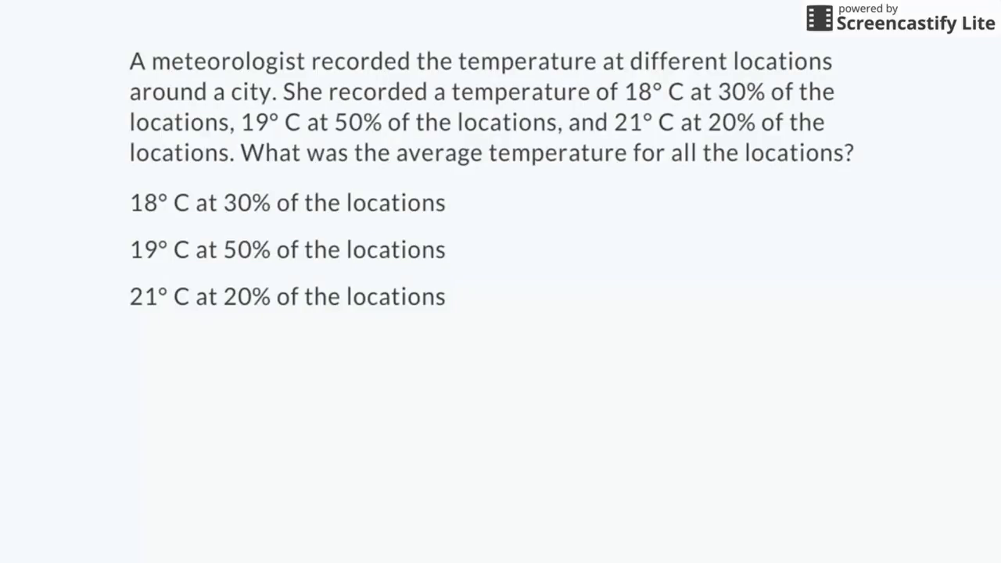
# Colour the '19° C at 50% of the locations' line blue so it stands out
pyautogui.click(288, 250)
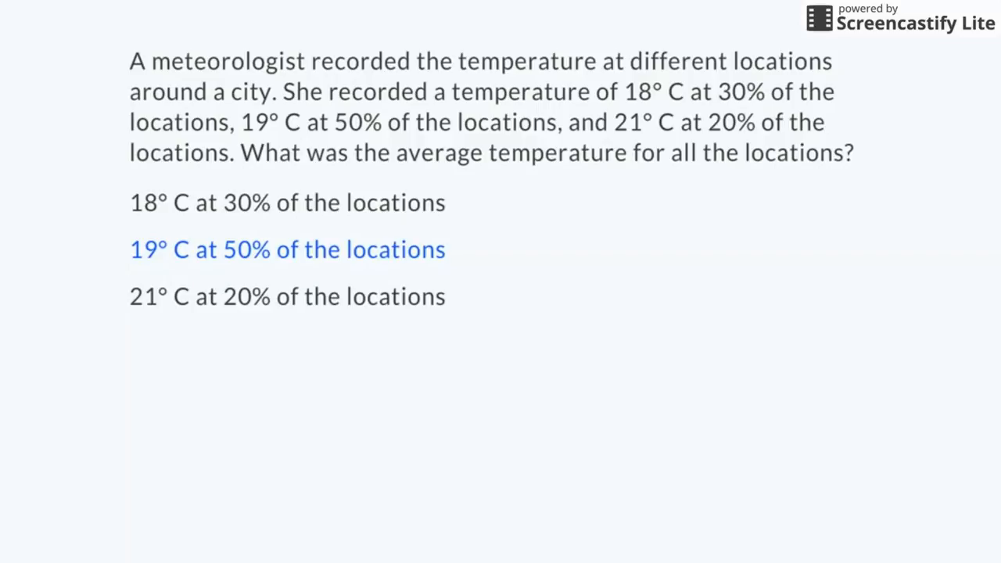